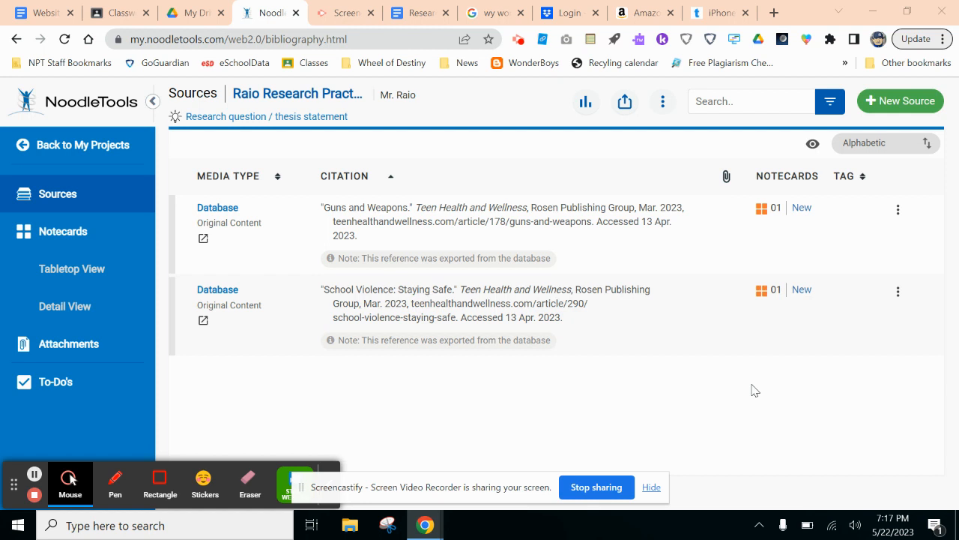
mouse_move(483, 144)
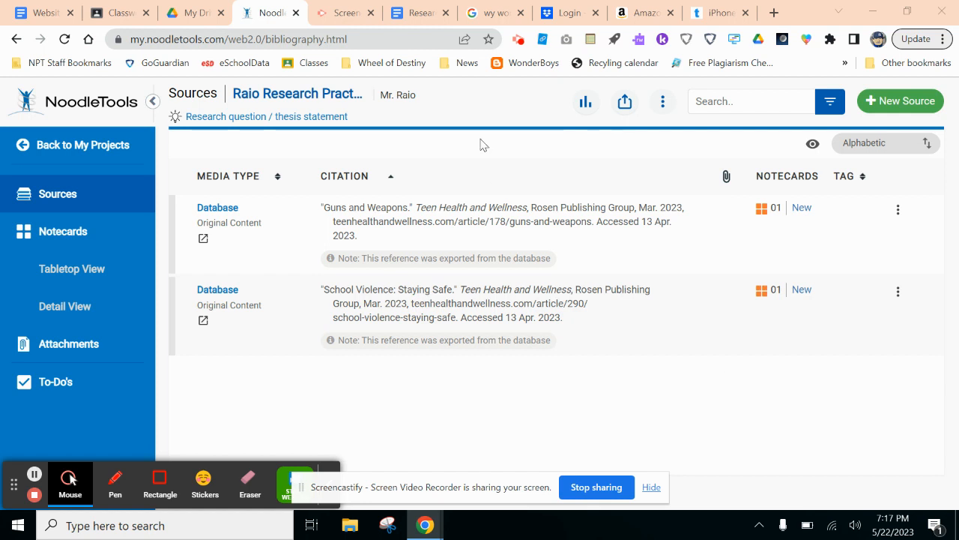
mouse_move(84, 194)
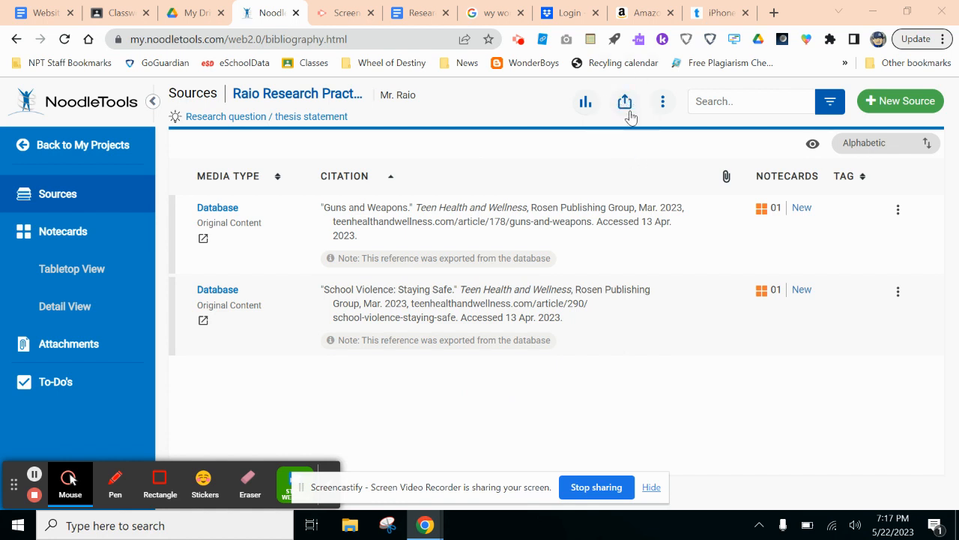
mouse_move(624, 102)
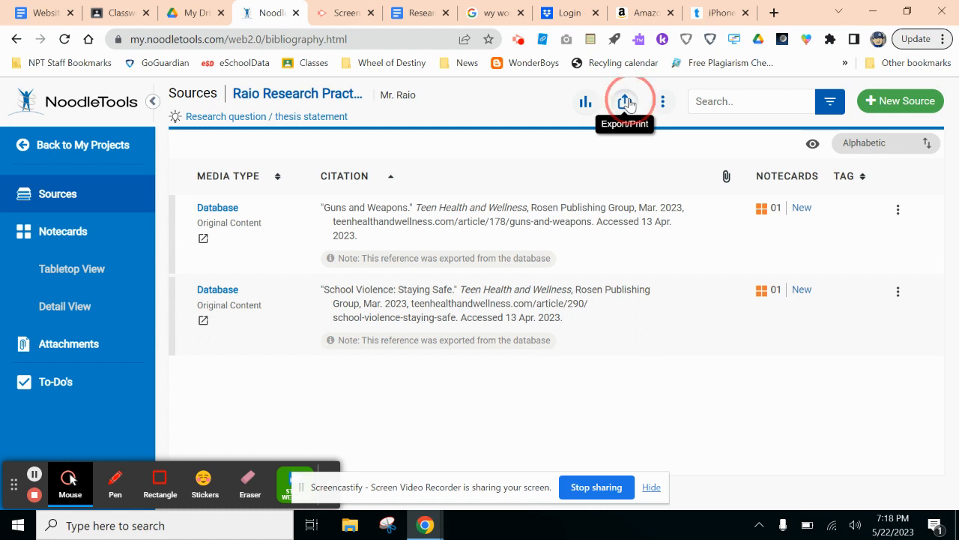
Export the project's Works Cited for all sources to Google Docs via Export/Print
left_click(624, 102)
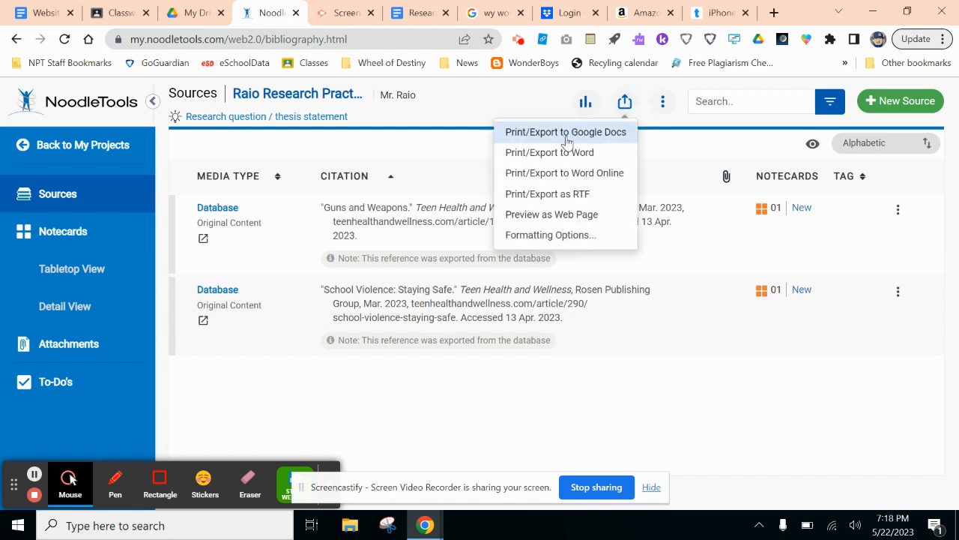
left_click(567, 132)
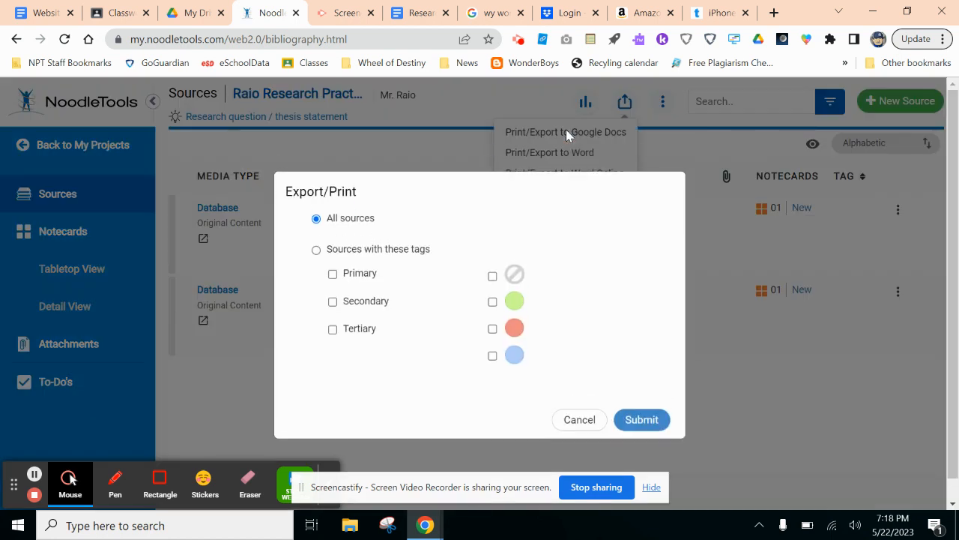
mouse_move(461, 243)
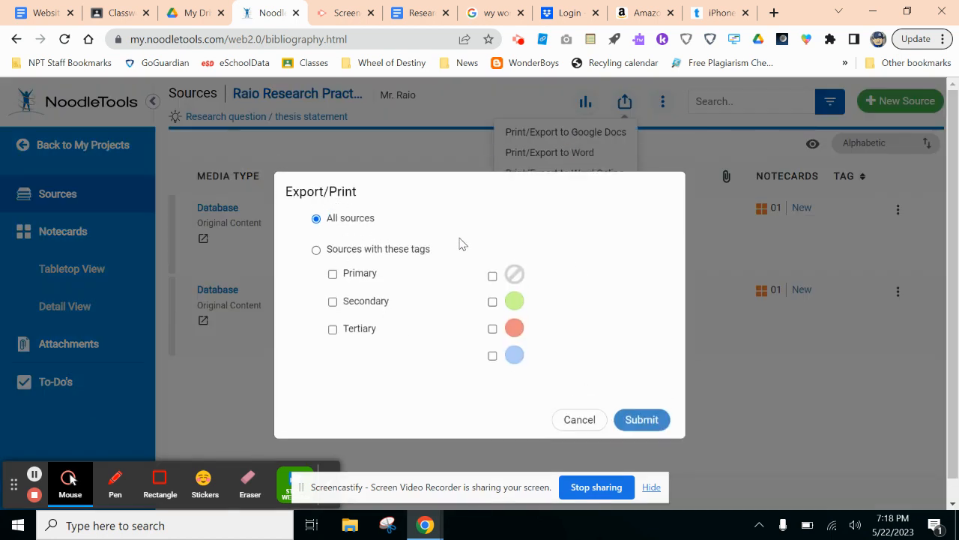
left_click(642, 420)
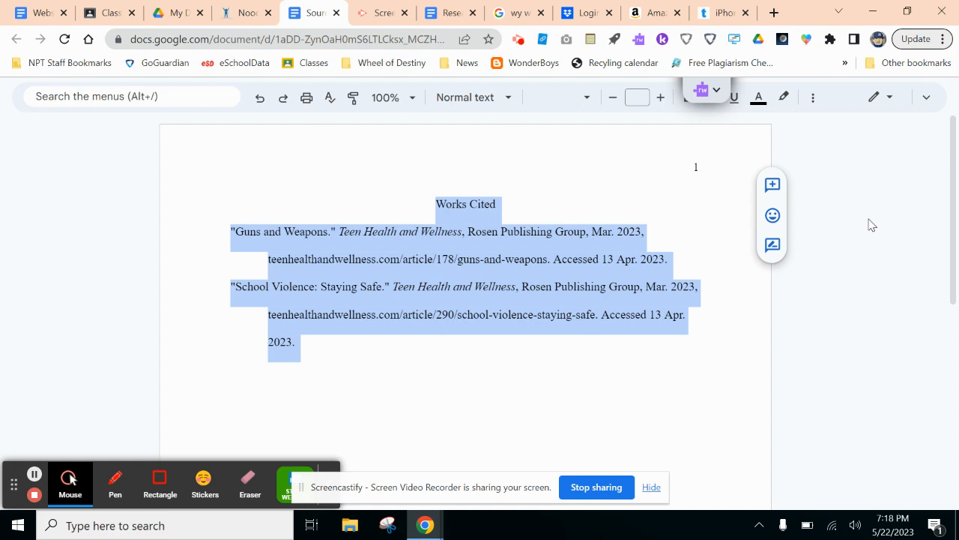
Return to the NoodleTools Sources page and reopen the Export/Print options
left_click(244, 12)
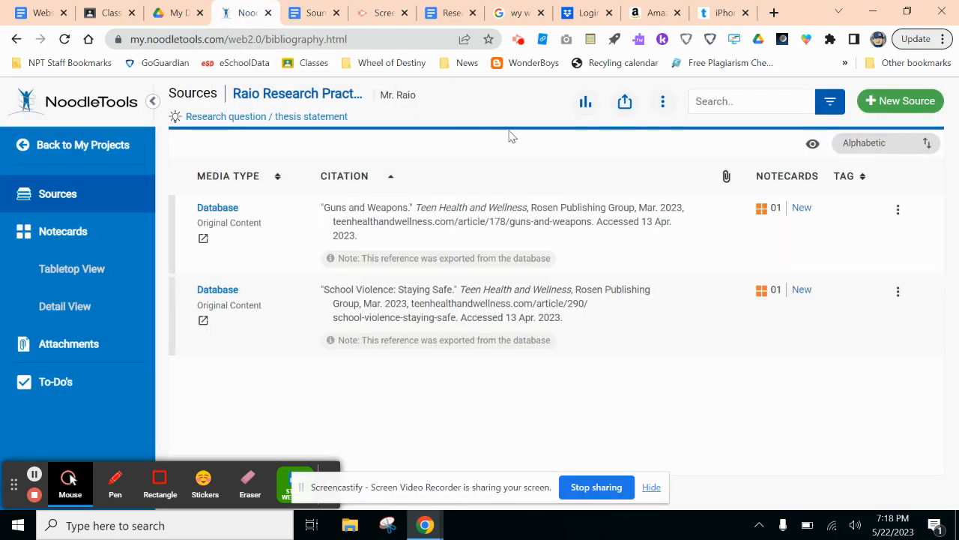
mouse_move(607, 87)
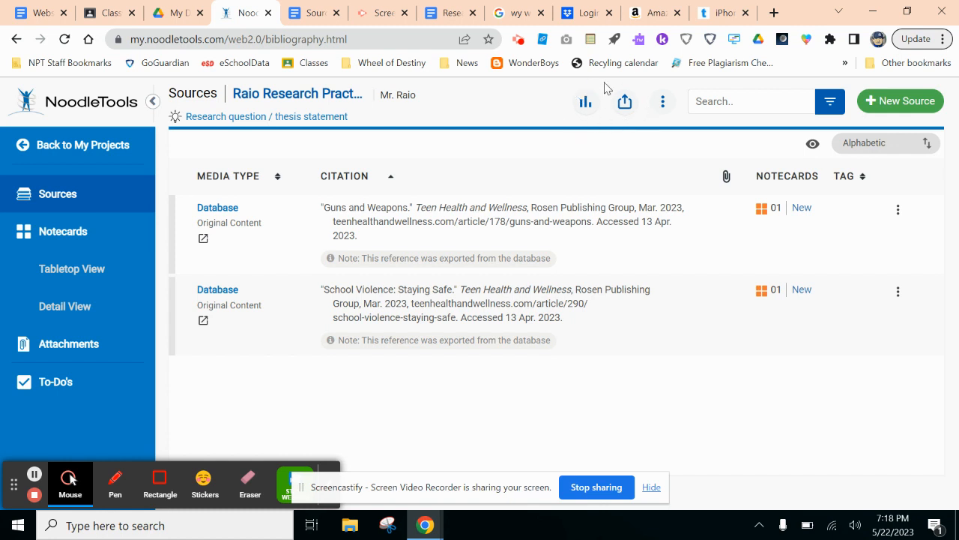
mouse_move(623, 102)
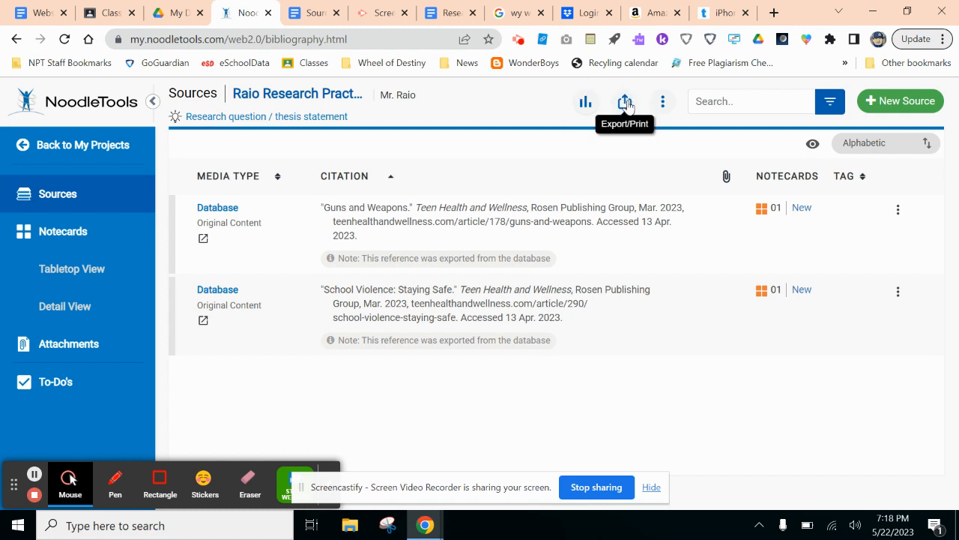
left_click(623, 102)
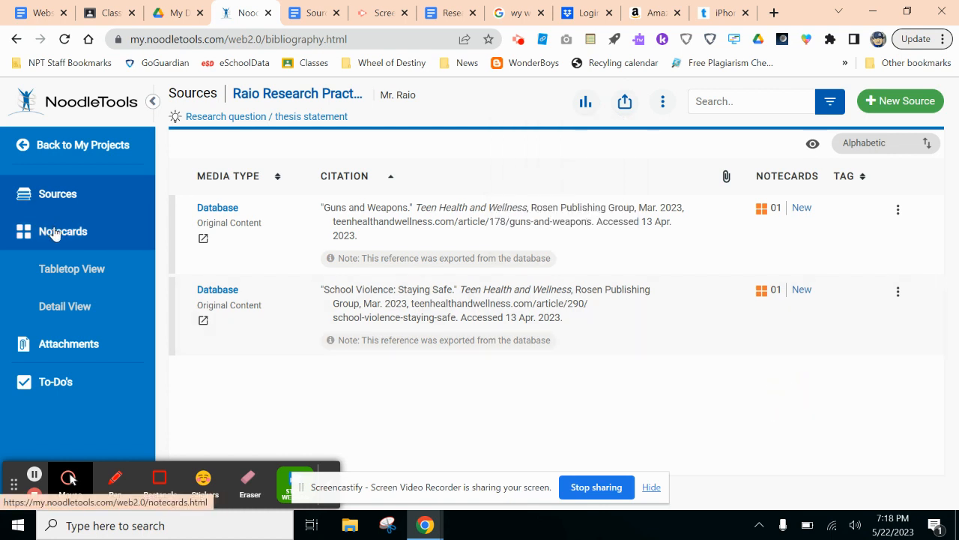
left_click(63, 231)
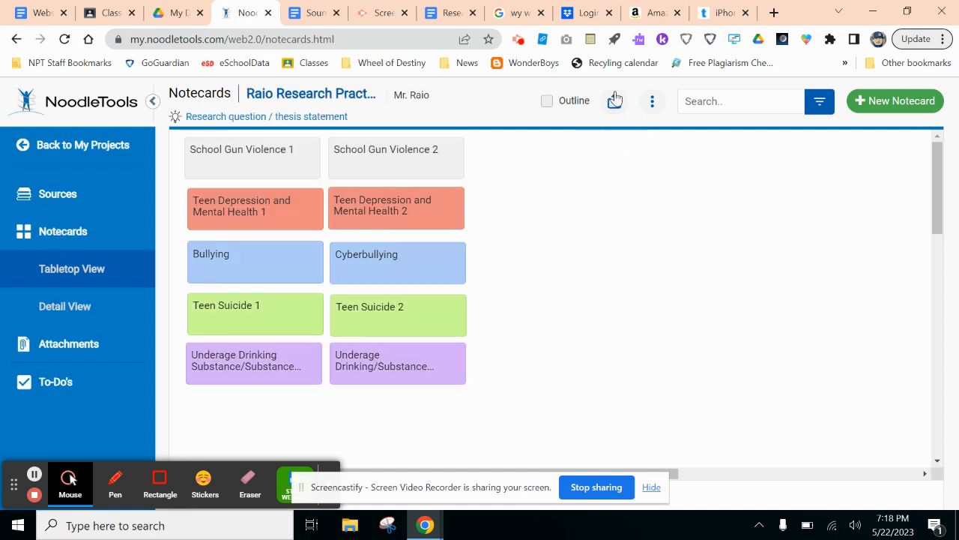
mouse_move(615, 100)
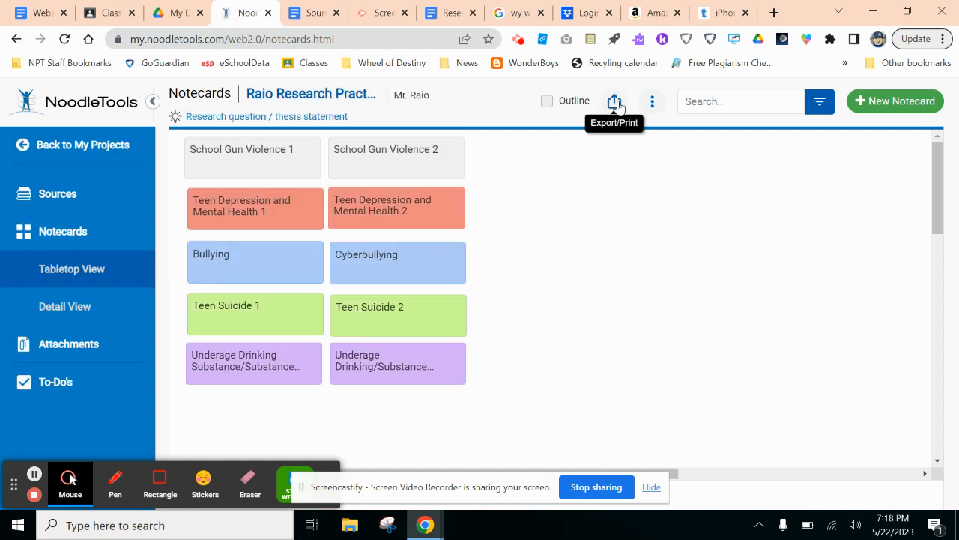
left_click(615, 101)
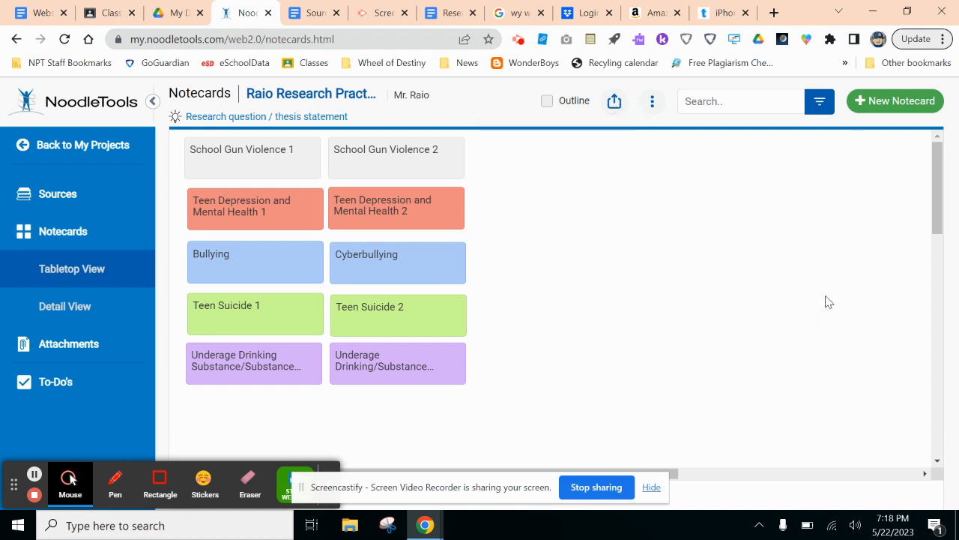
mouse_move(57, 193)
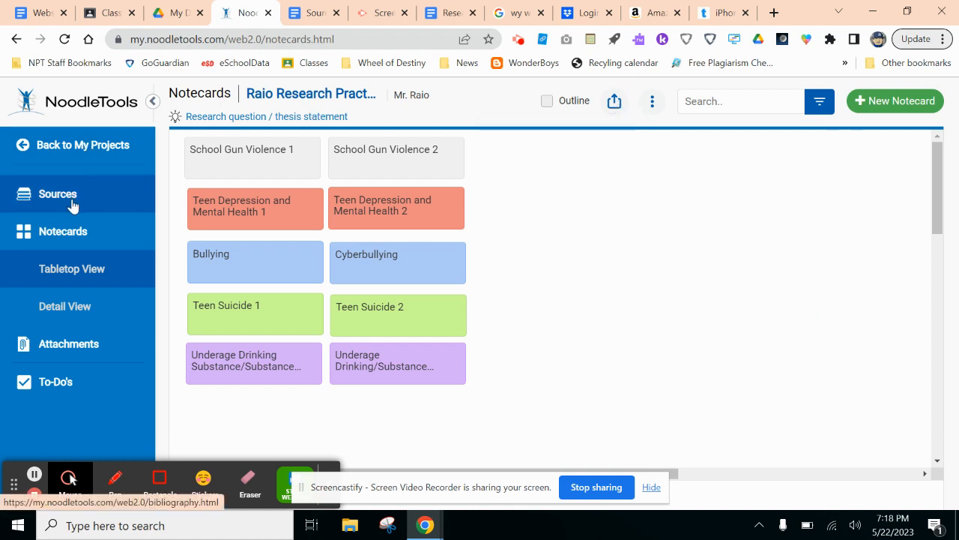
left_click(57, 193)
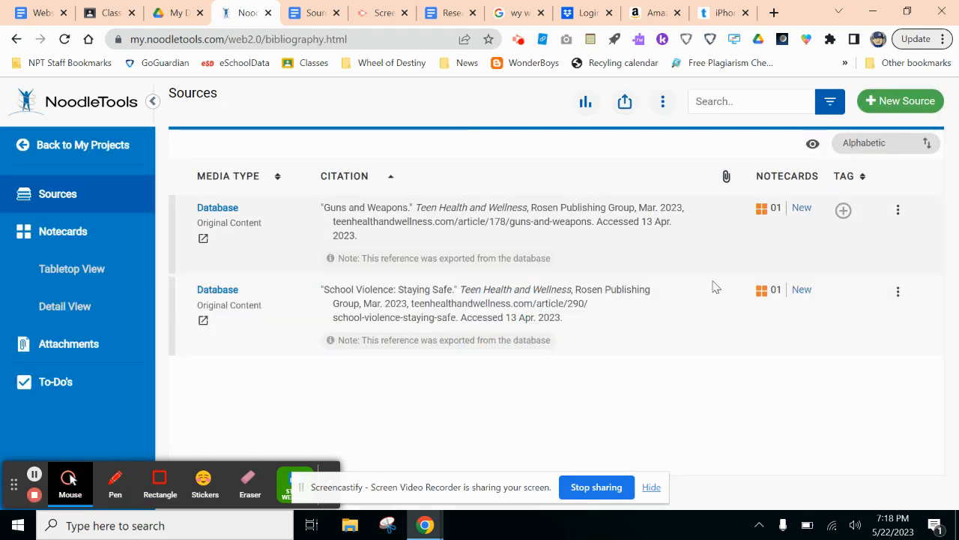